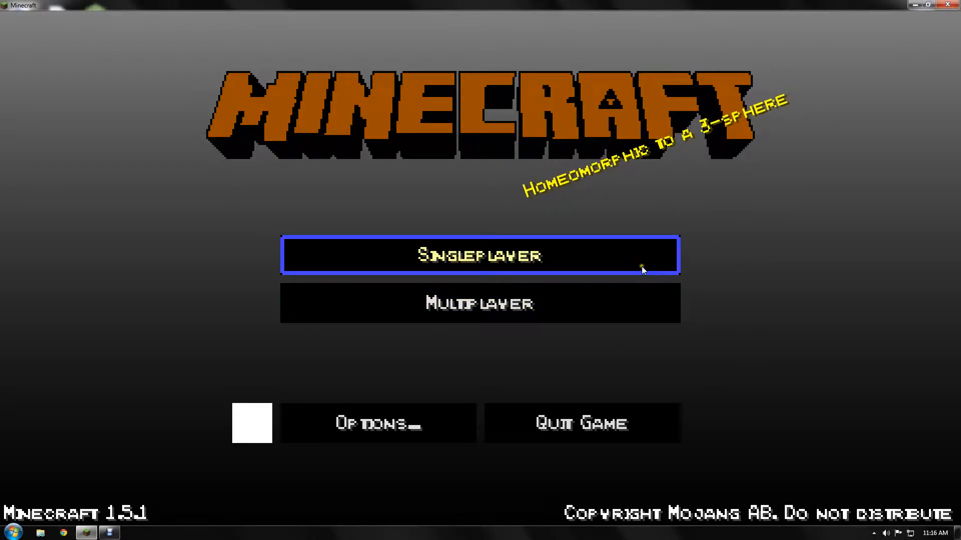
Create a new singleplayer world named 'Hyrule' and show More World Options
click(480, 256)
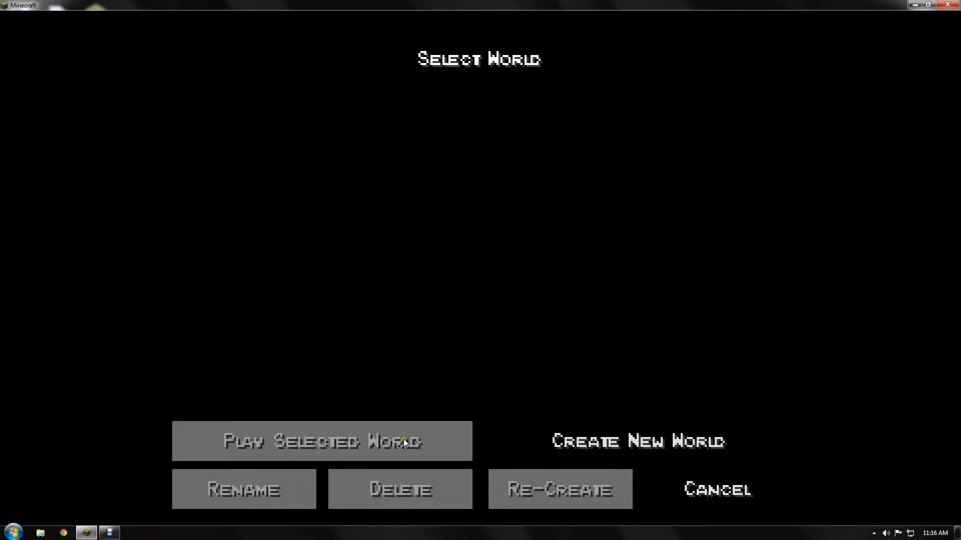
click(637, 441)
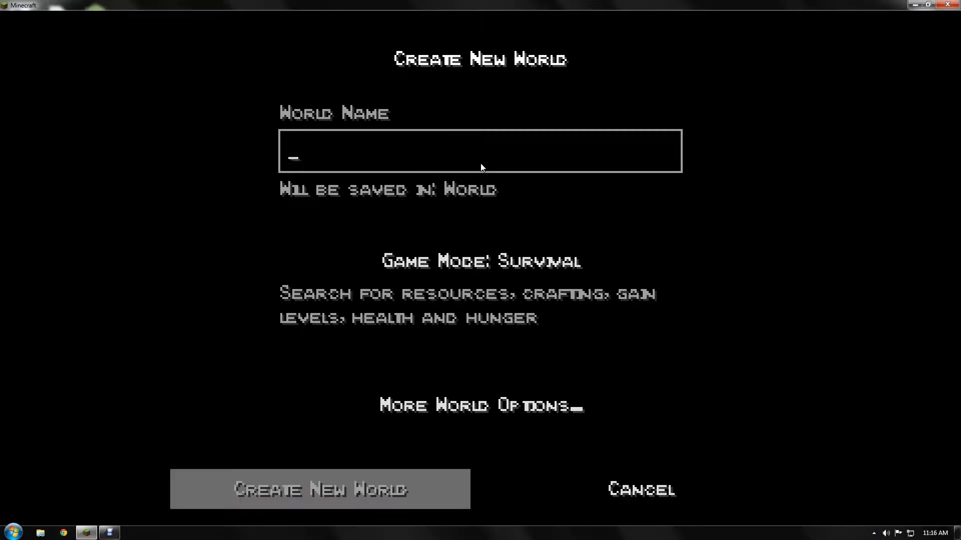
text(Hyrule)
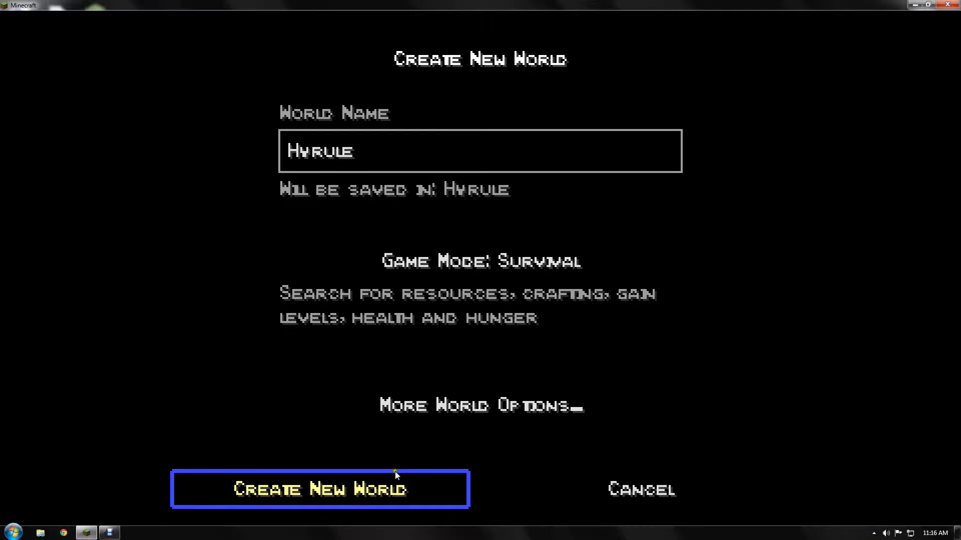
click(480, 406)
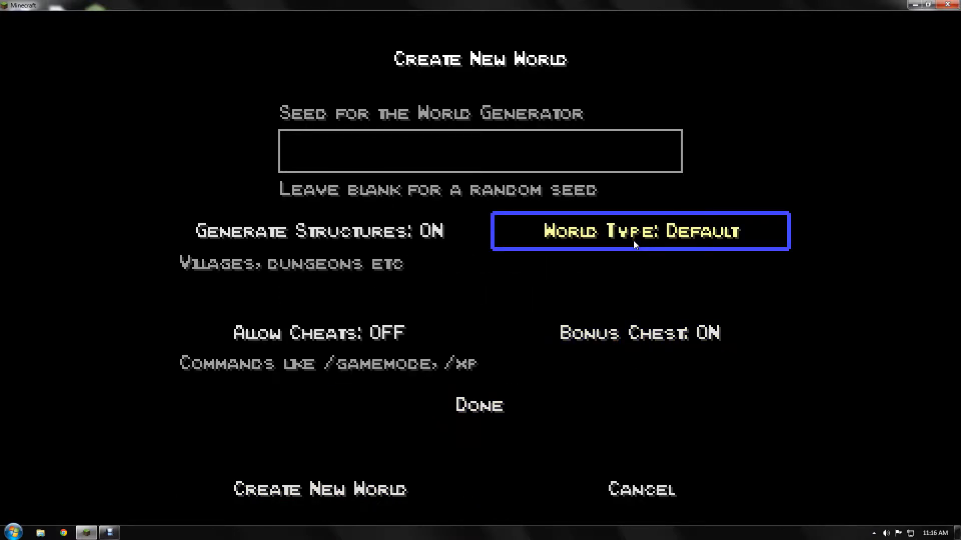
mouse_move(319, 489)
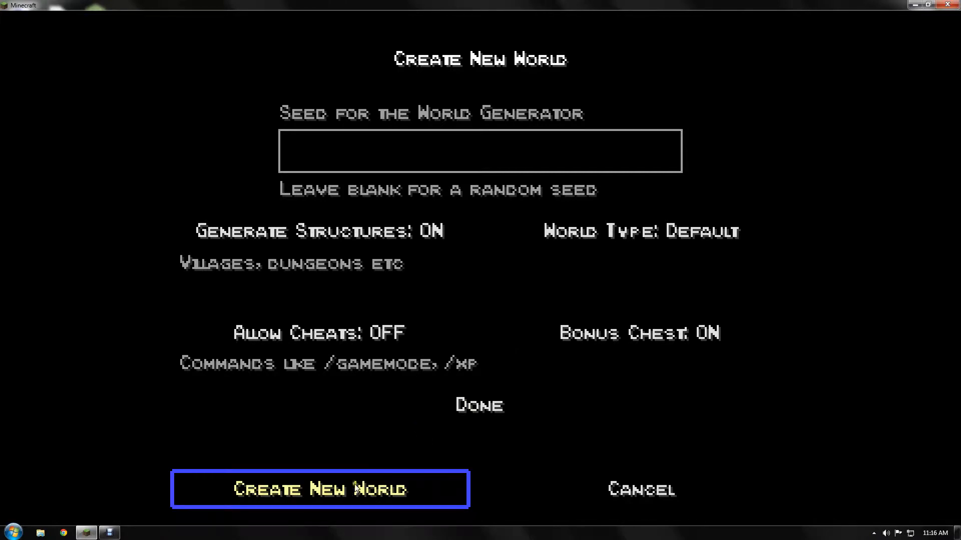
Generate the Hyrule world with Default world type
click(319, 490)
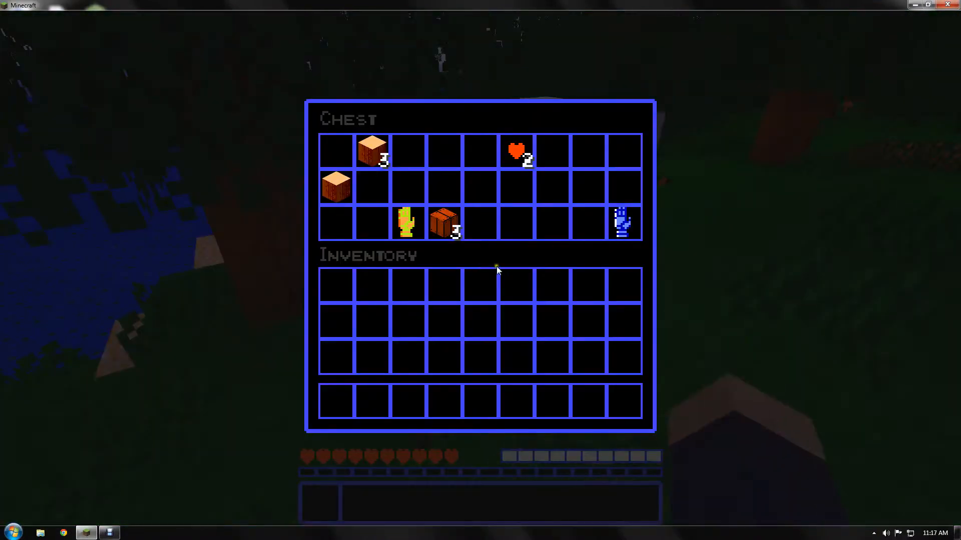
Close the bonus chest with its supplies in the hotbar
key(Escape)
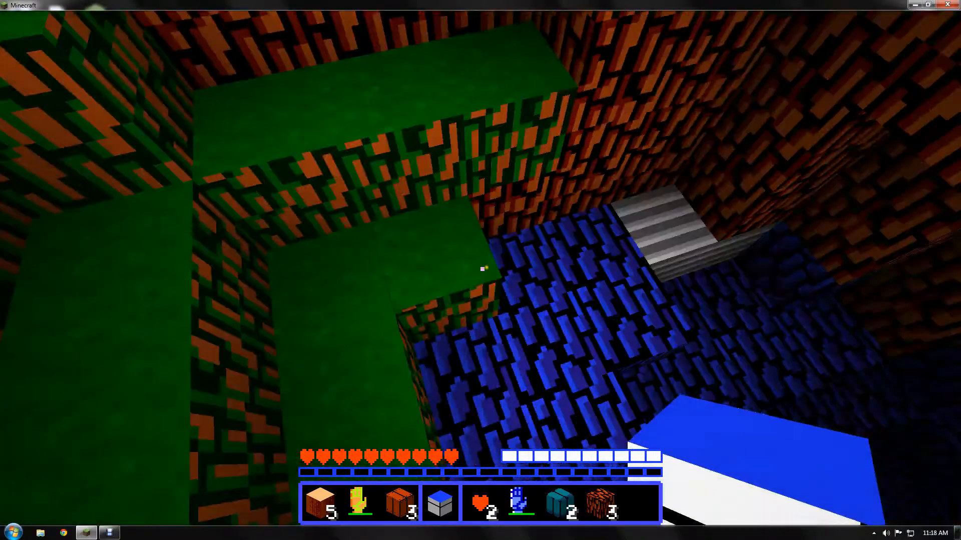
mouse_move(481, 271)
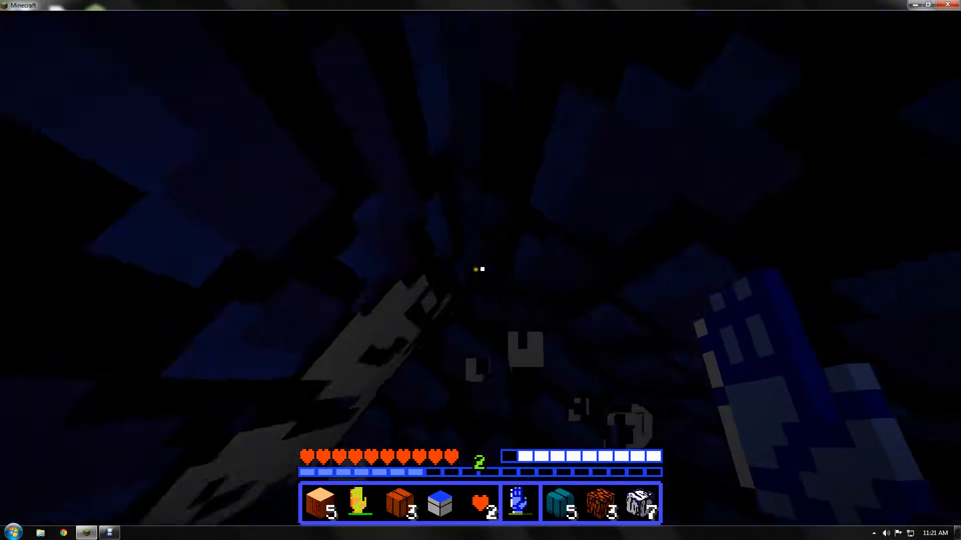
mouse_move(480, 269)
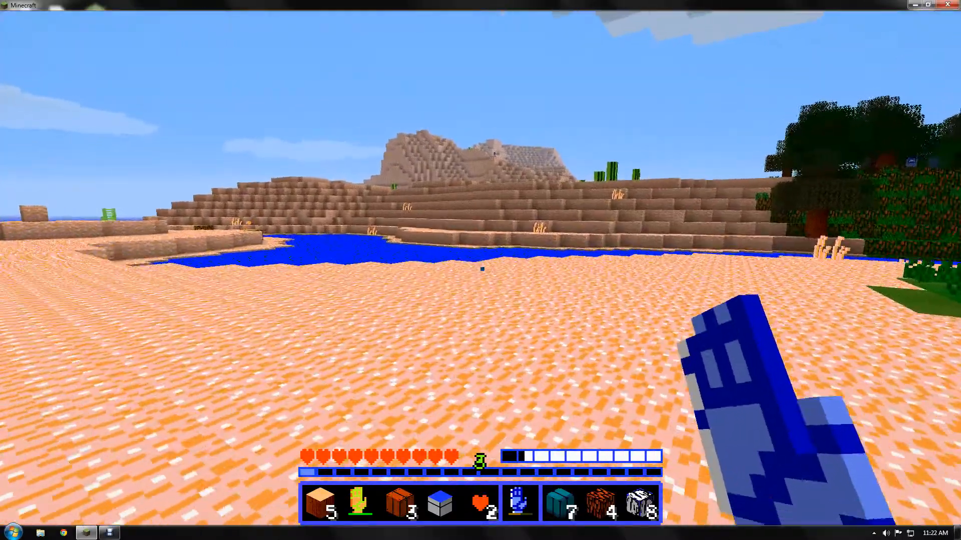
mouse_move(480, 270)
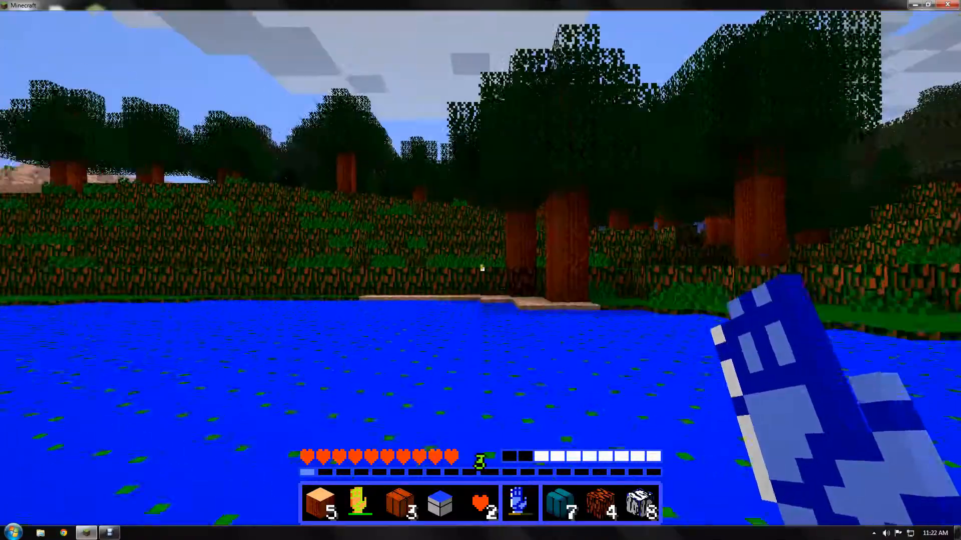
mouse_move(481, 270)
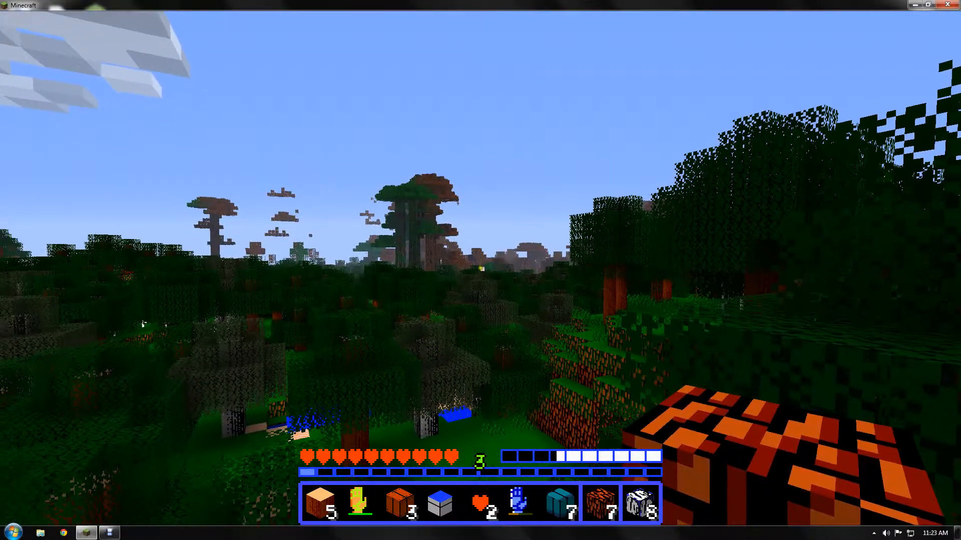
mouse_move(480, 270)
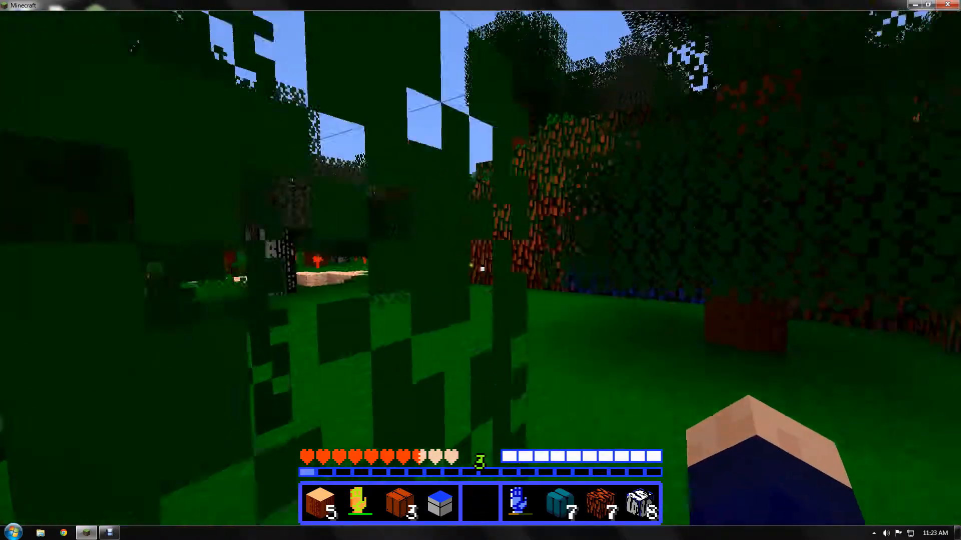
mouse_move(480, 245)
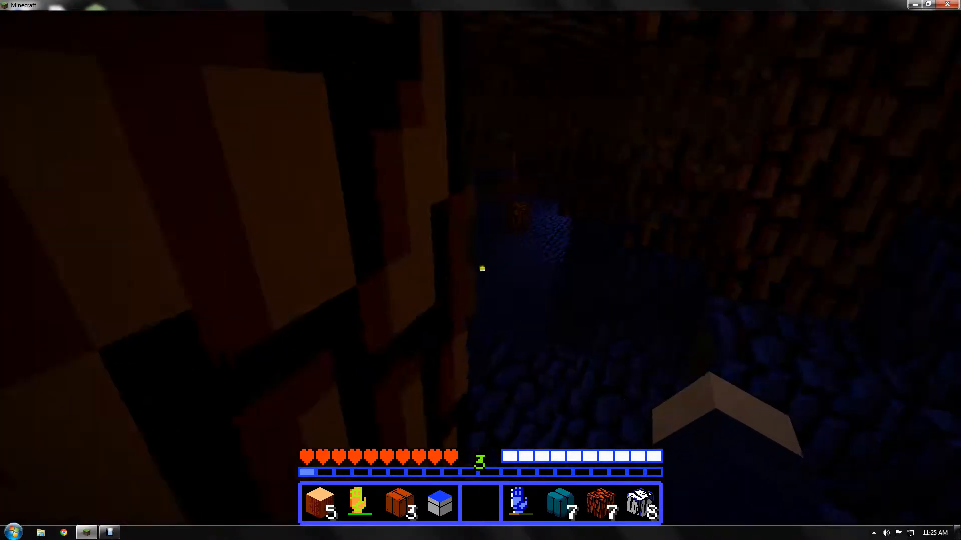
Open the inventory after reaching the wide cave chamber with a pool
key(e)
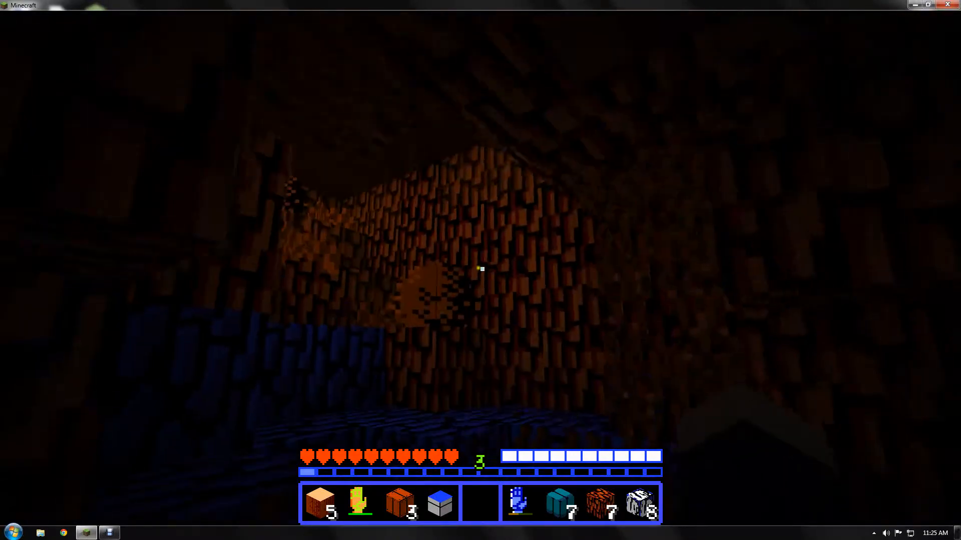
mouse_move(480, 269)
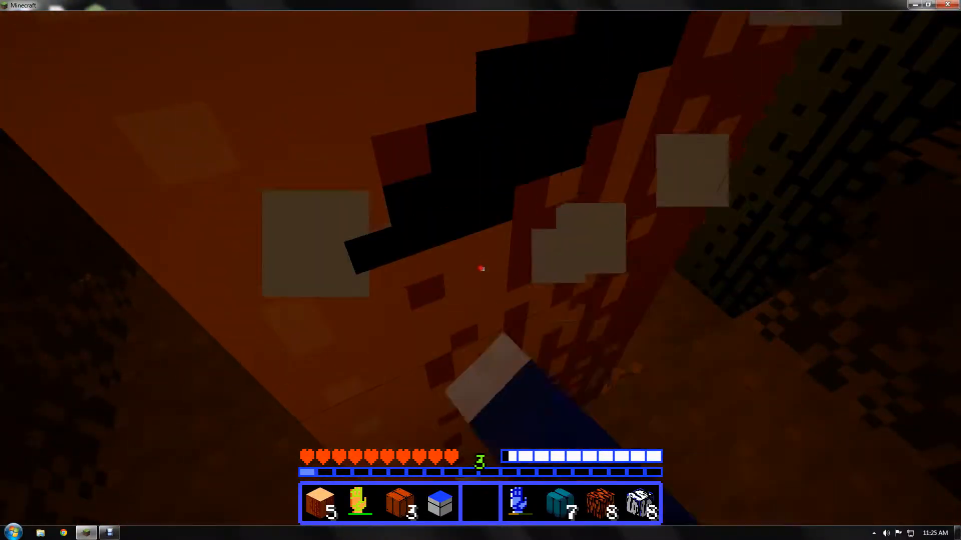
mouse_move(480, 269)
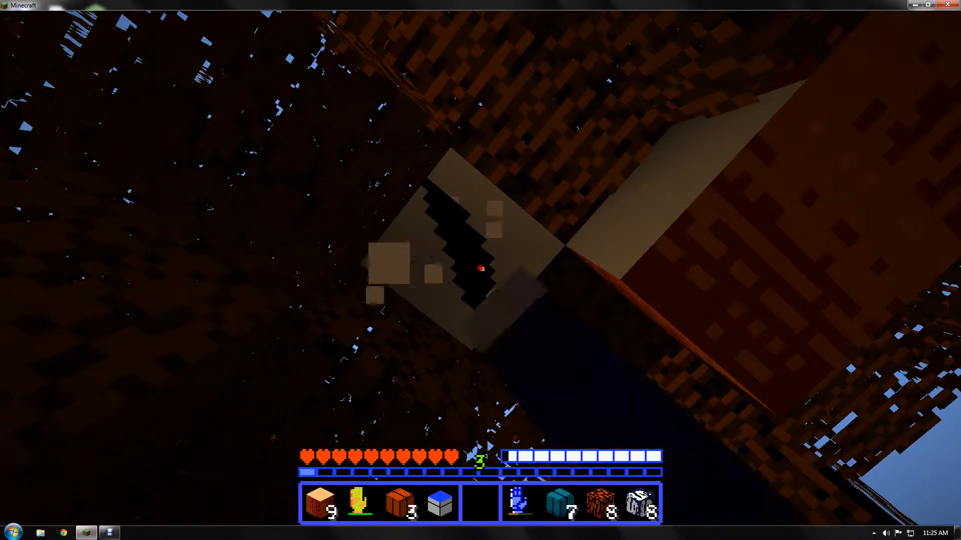
Chop the log overhead to collect more wood
click(481, 270)
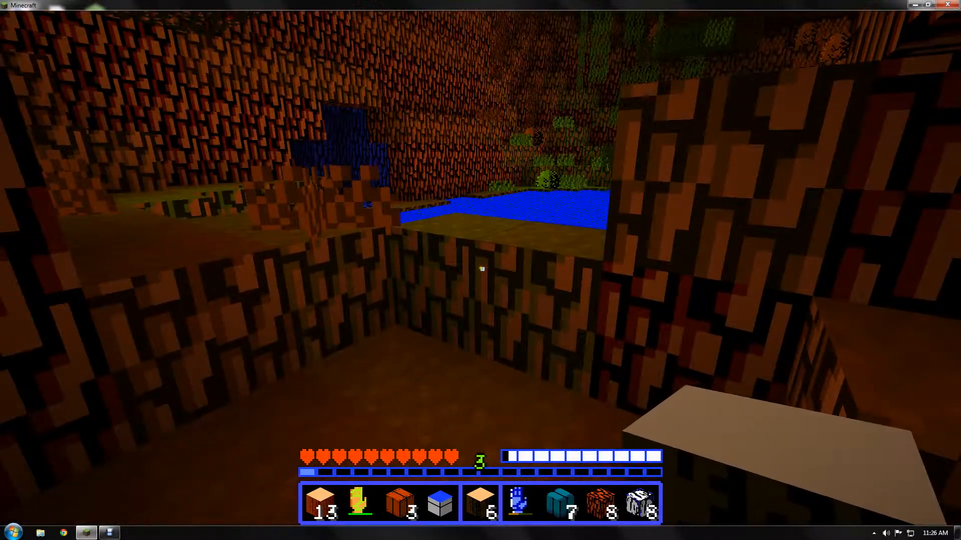
Turn the logs into 52 oak planks and lay four in the 2x2 grid
key(e)
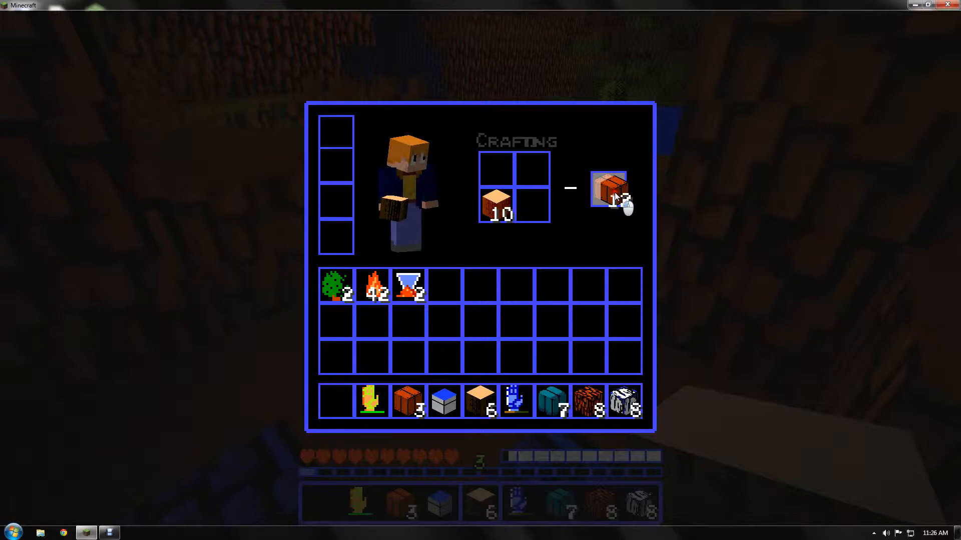
click(497, 206)
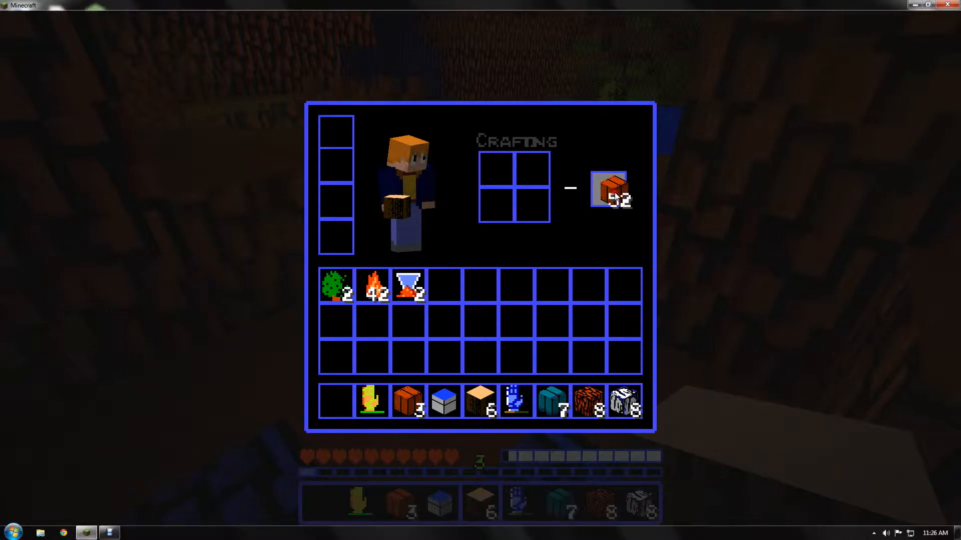
click(606, 189)
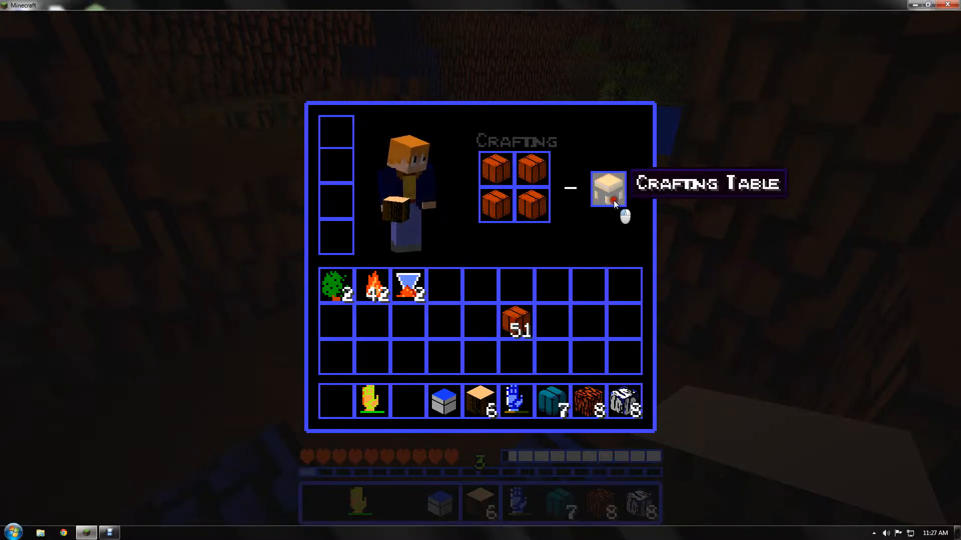
Take the crafting table, place it in the cave and open its 3x3 grid
click(607, 188)
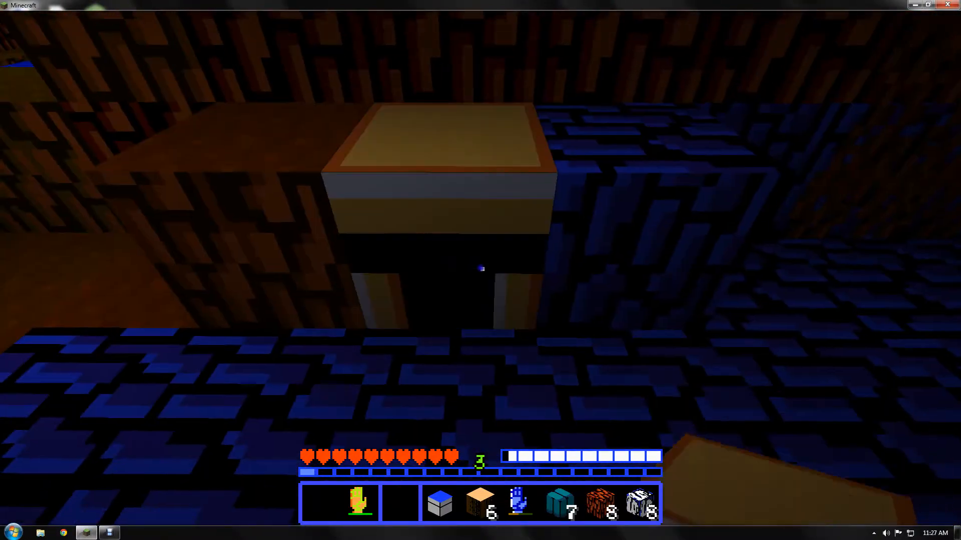
key(e)
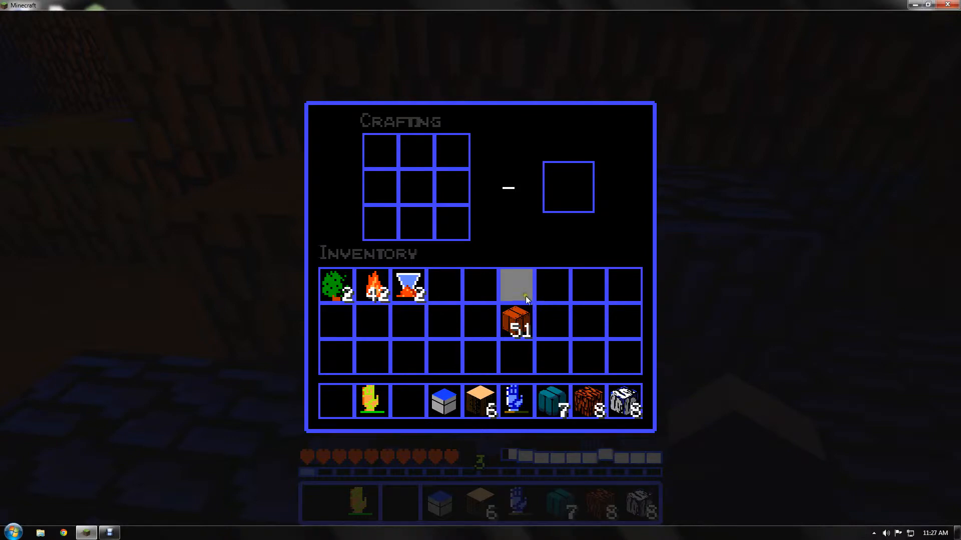
mouse_move(517, 324)
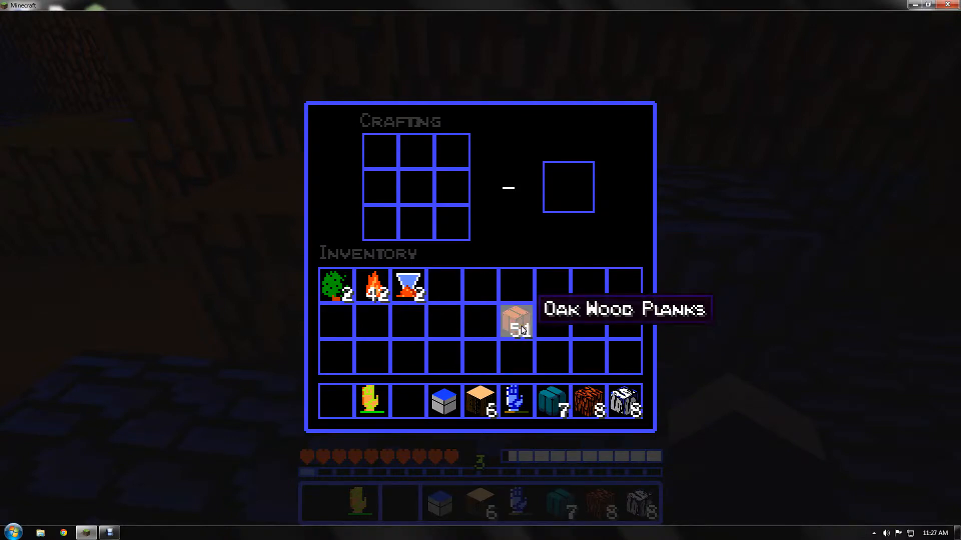